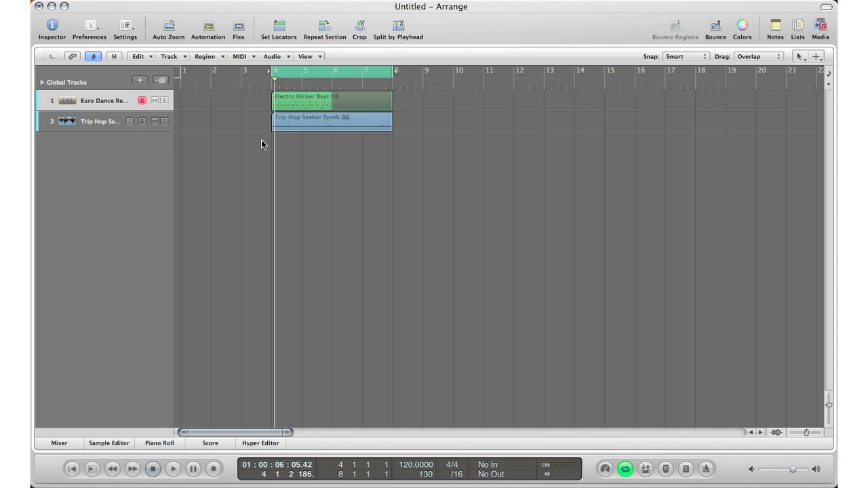
Flag the Trip Hop synth track with H and hide it via the global Hide button
click(114, 57)
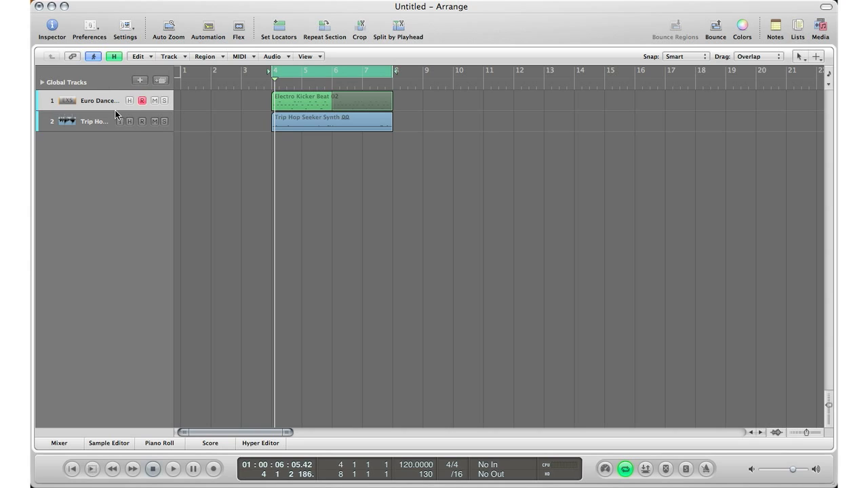
mouse_move(141, 127)
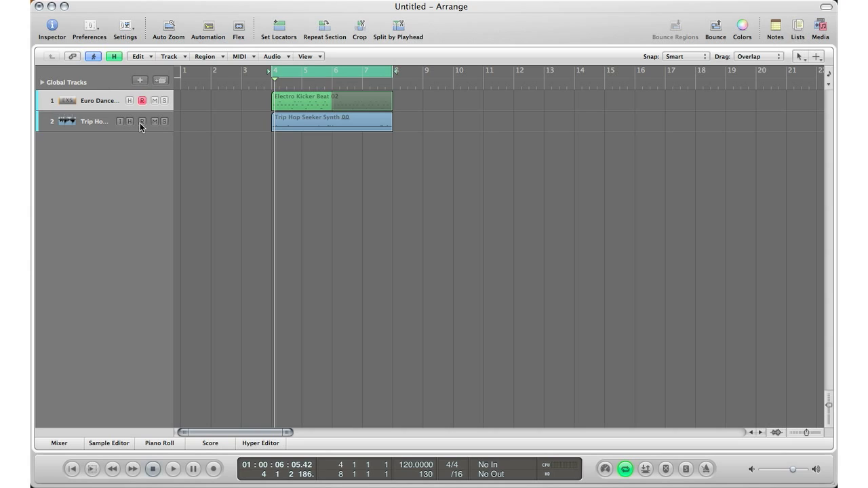
mouse_move(130, 122)
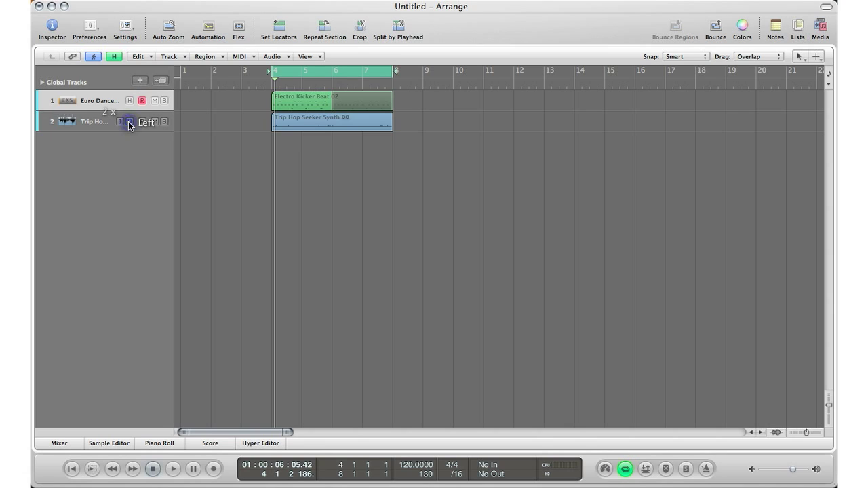
click(114, 57)
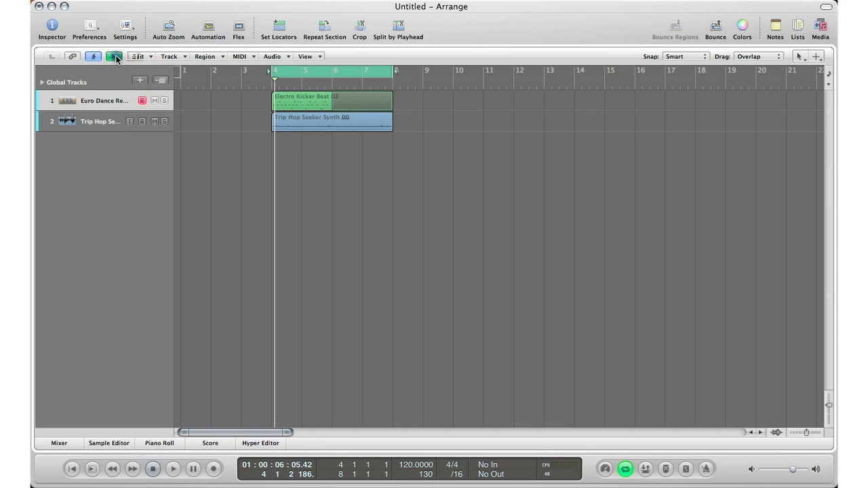
click(113, 57)
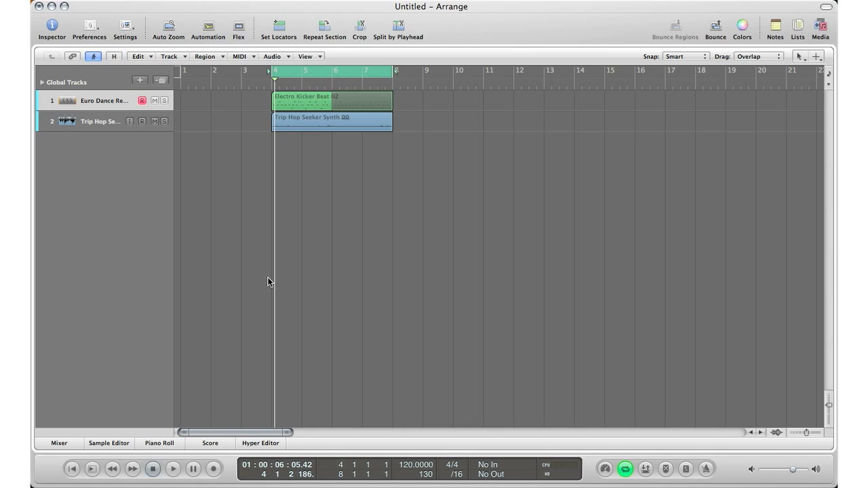
click(114, 57)
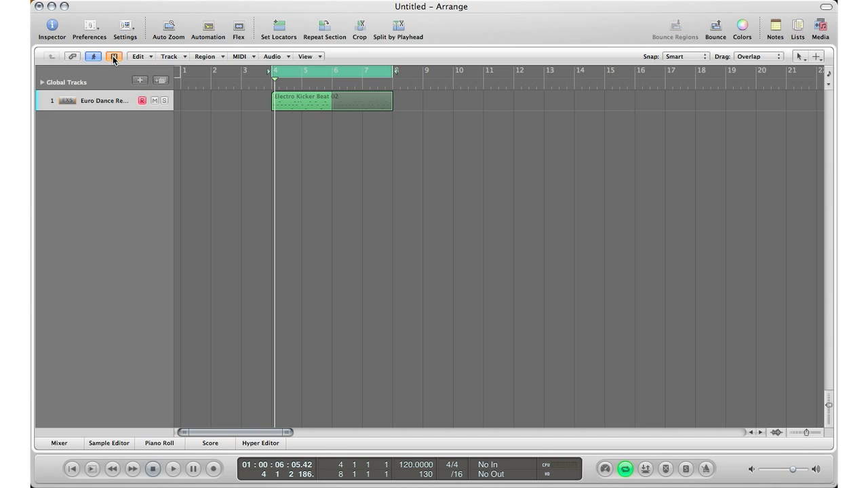
mouse_move(114, 57)
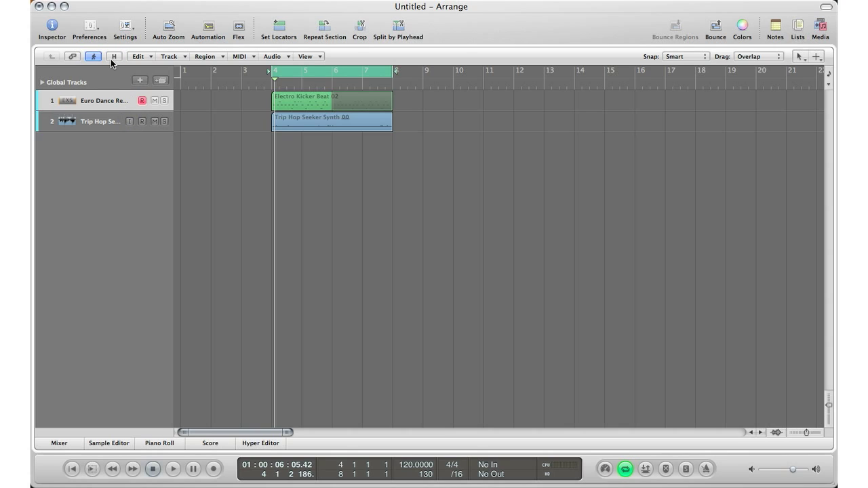
mouse_move(114, 57)
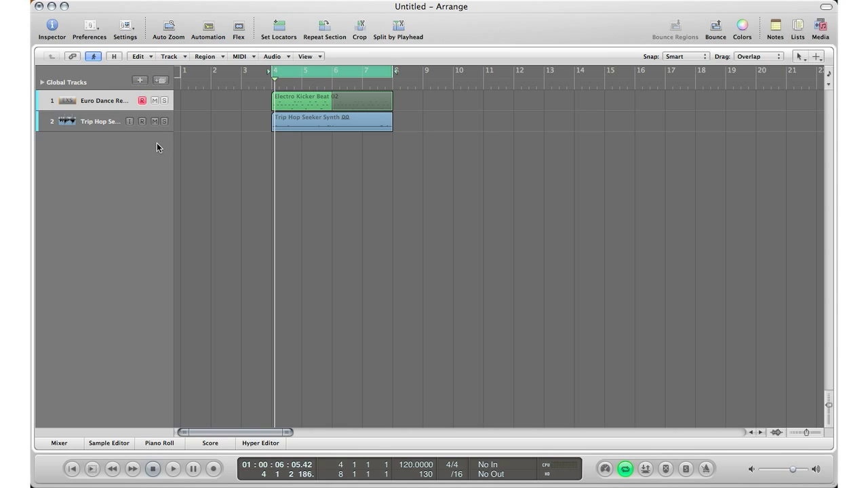
mouse_move(185, 171)
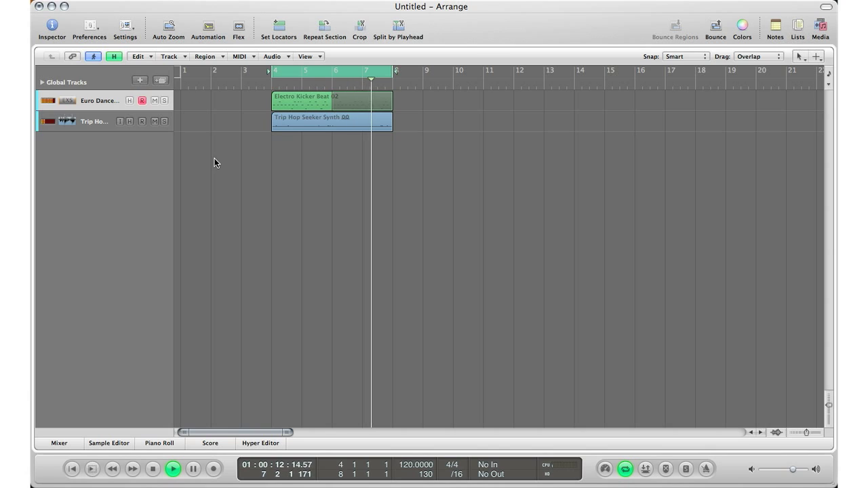
Hide the flagged Trip Hop track during playback, then reveal it again
click(152, 470)
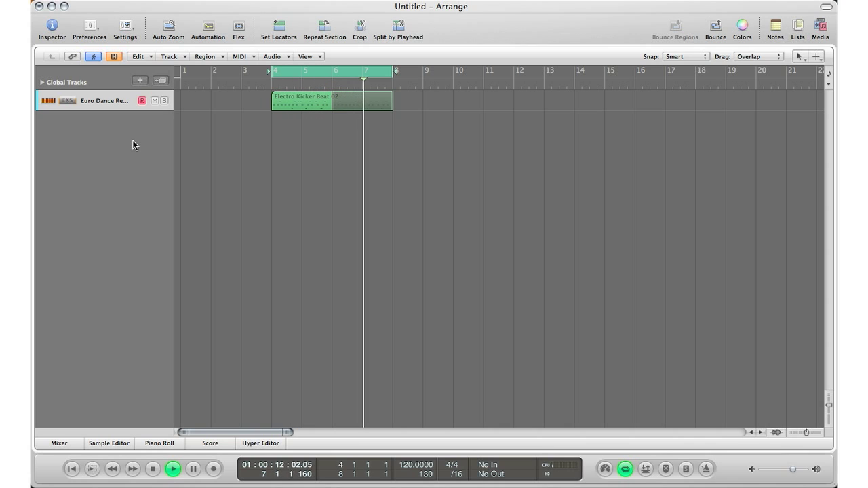
click(152, 470)
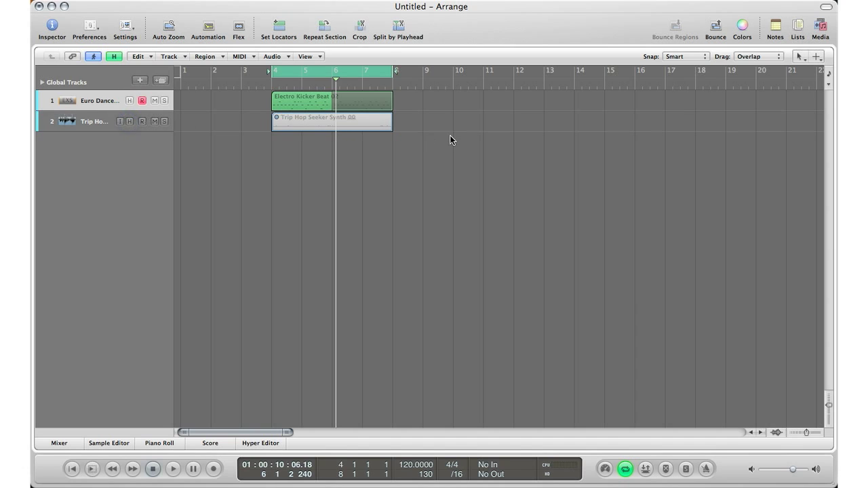
Select the muted Trip Hop Seeker Synth region beneath the Euro Dance beat
click(333, 121)
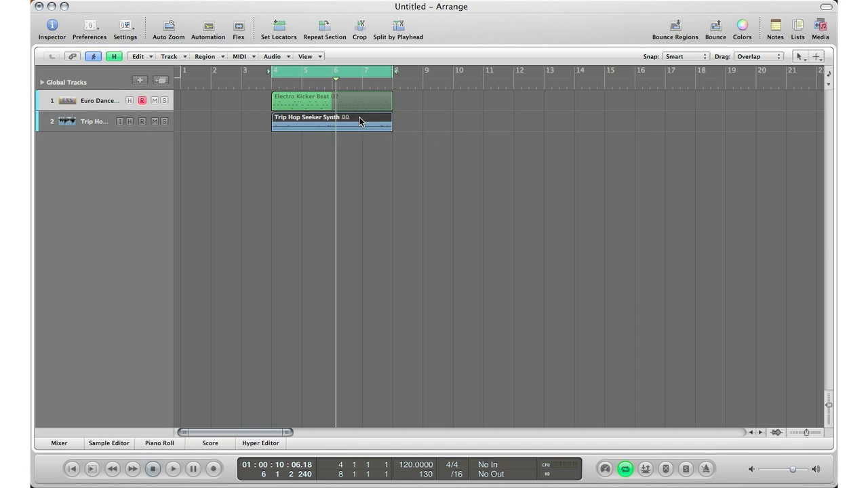